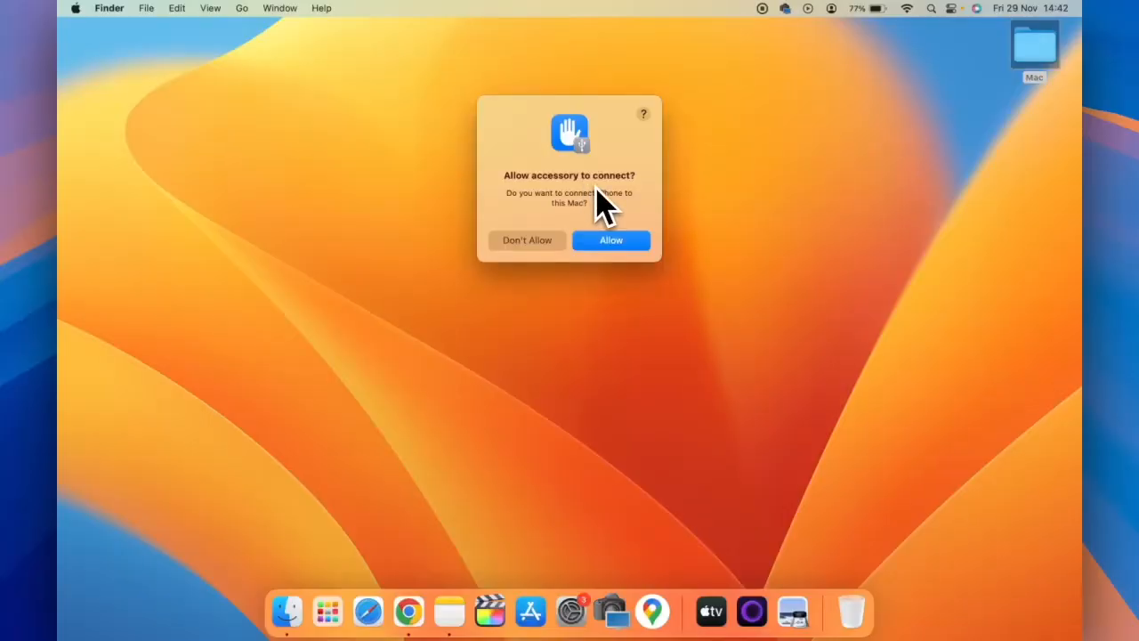
mouse_move(596, 191)
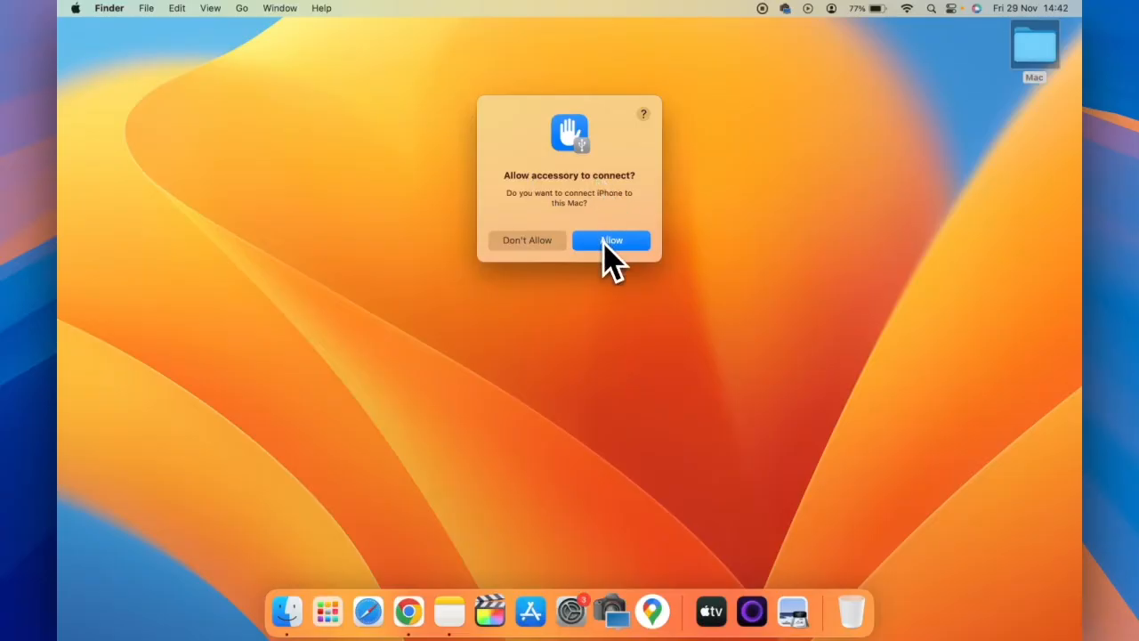
- Allow the connected iPhone to connect to this Mac
click(611, 240)
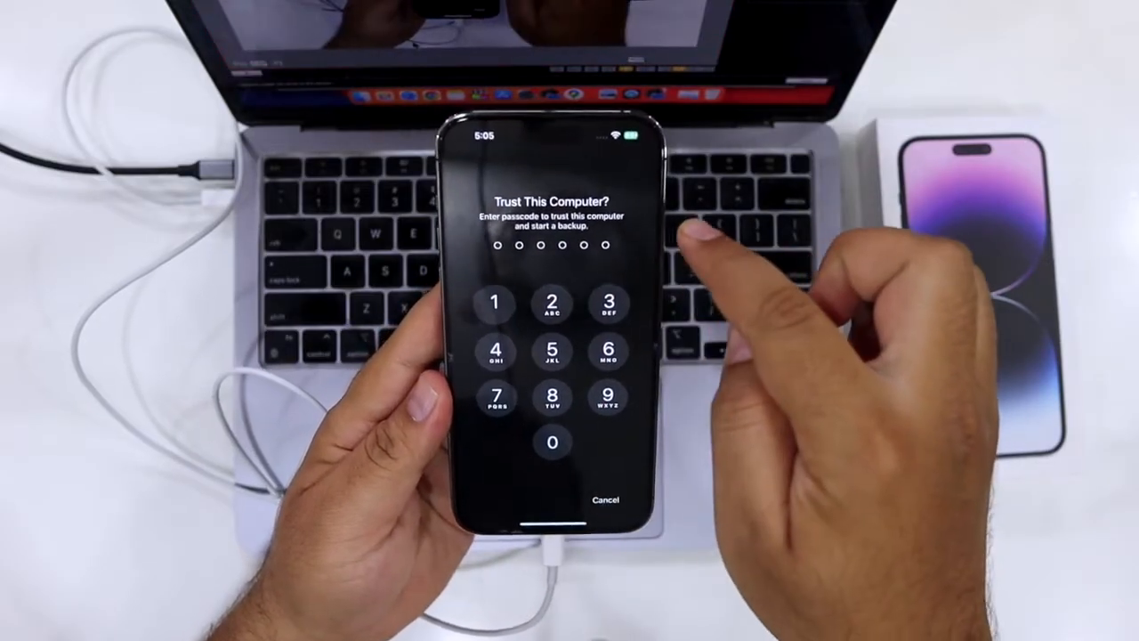
- Enter the iPhone passcode to trust this computer
click(491, 297)
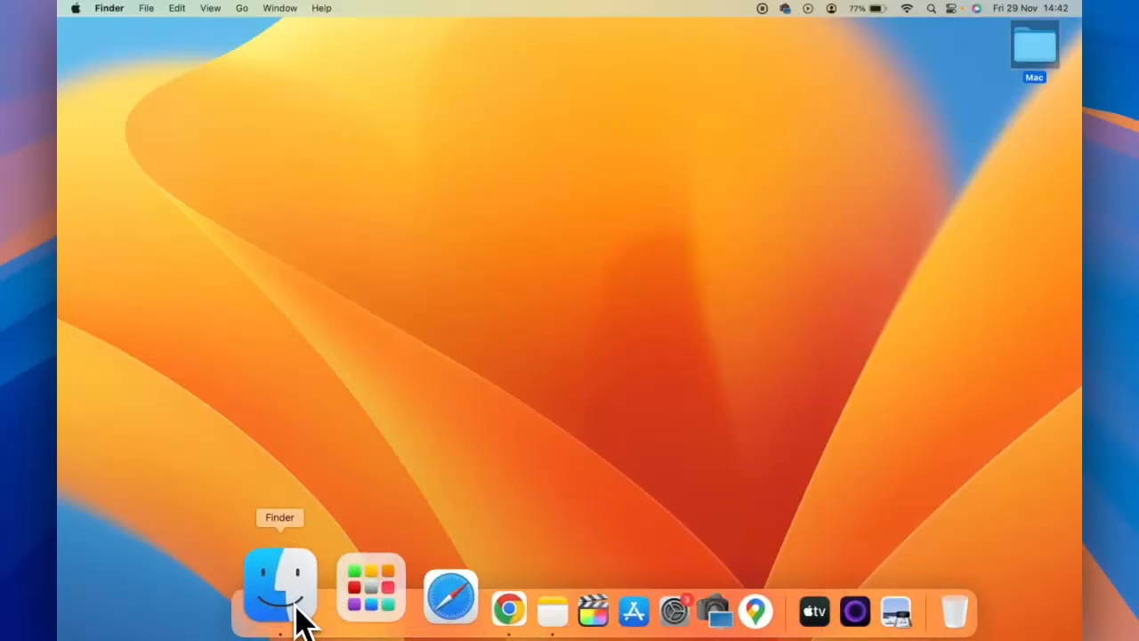
click(279, 587)
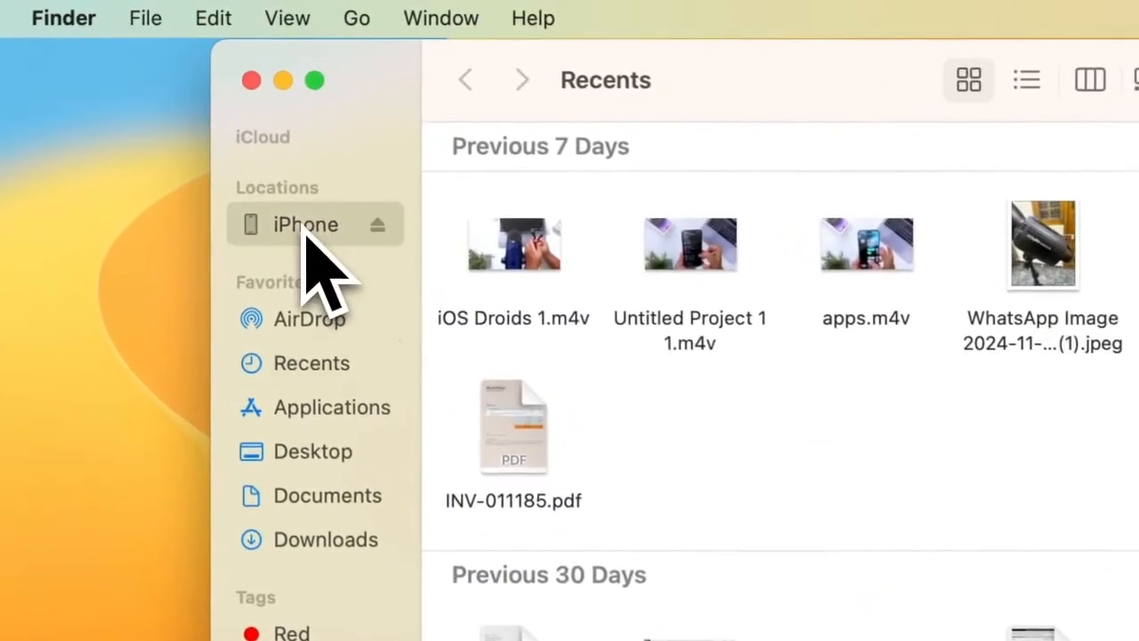
click(305, 224)
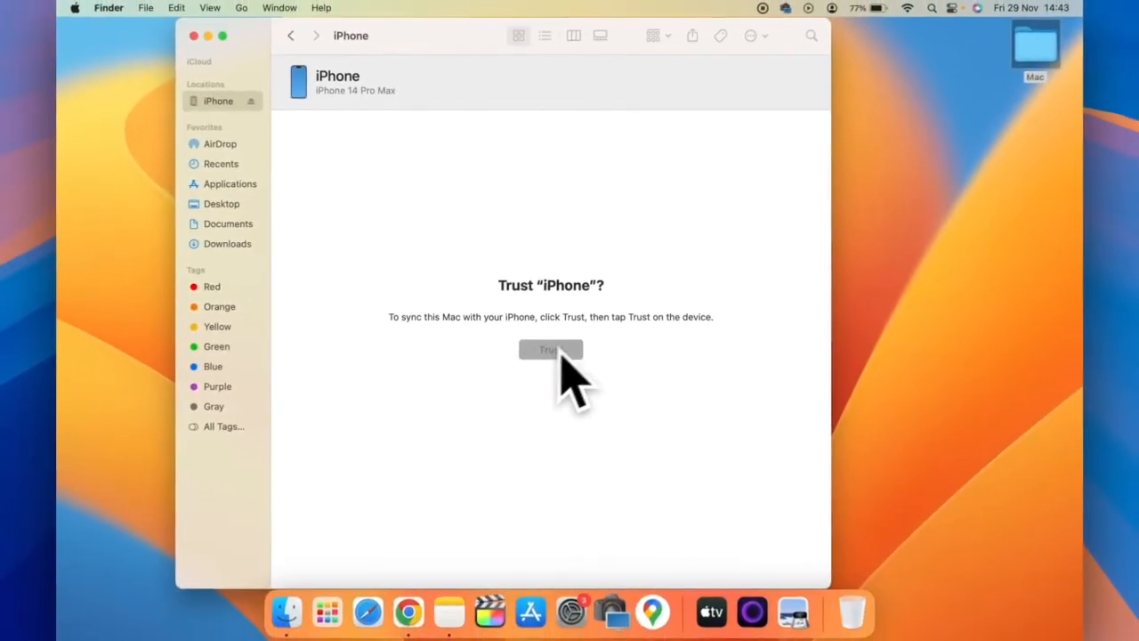
click(551, 349)
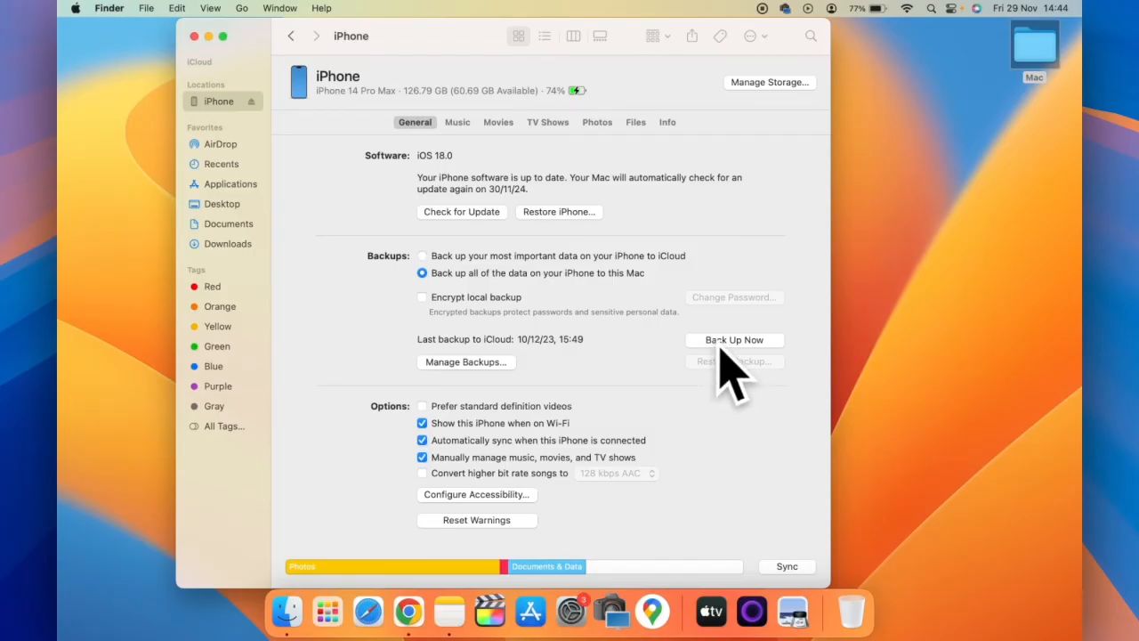
mouse_move(672, 379)
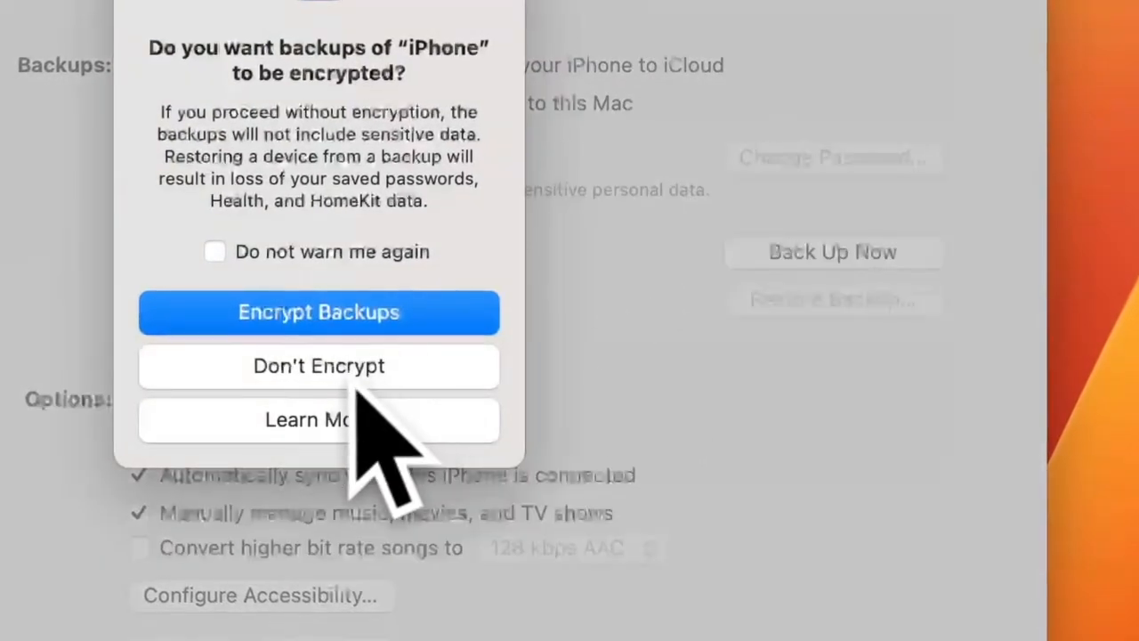
- Start a full iPhone backup to this Mac, choosing Don't Encrypt
click(318, 365)
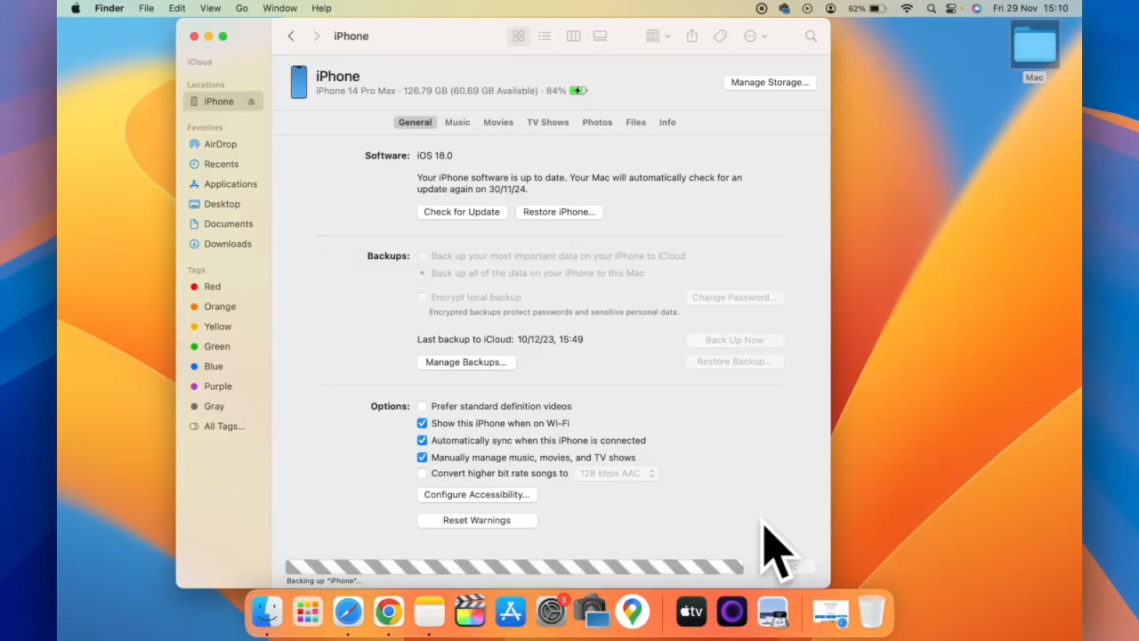
- Let the backup finish so the last backup to this Mac shows Today, 15:10
click(422, 273)
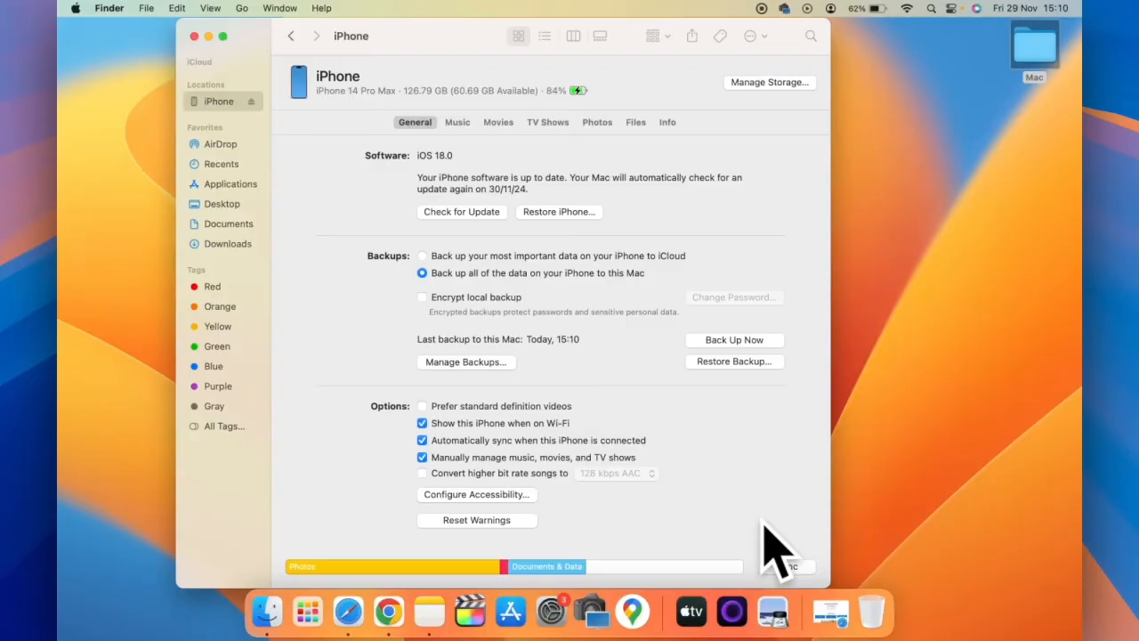
mouse_move(797, 454)
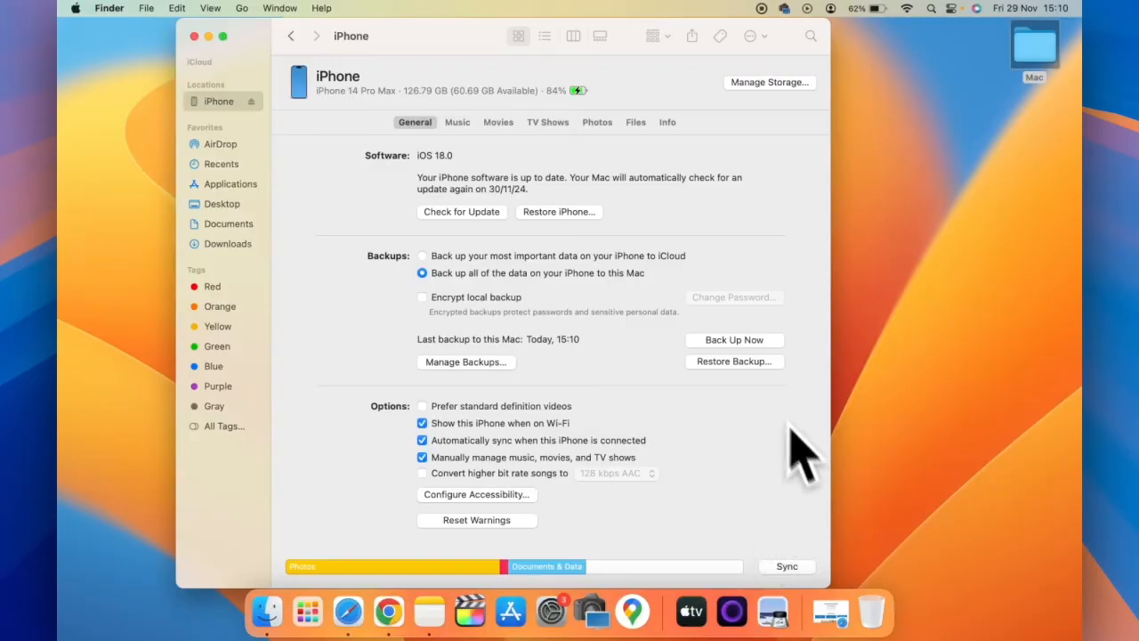